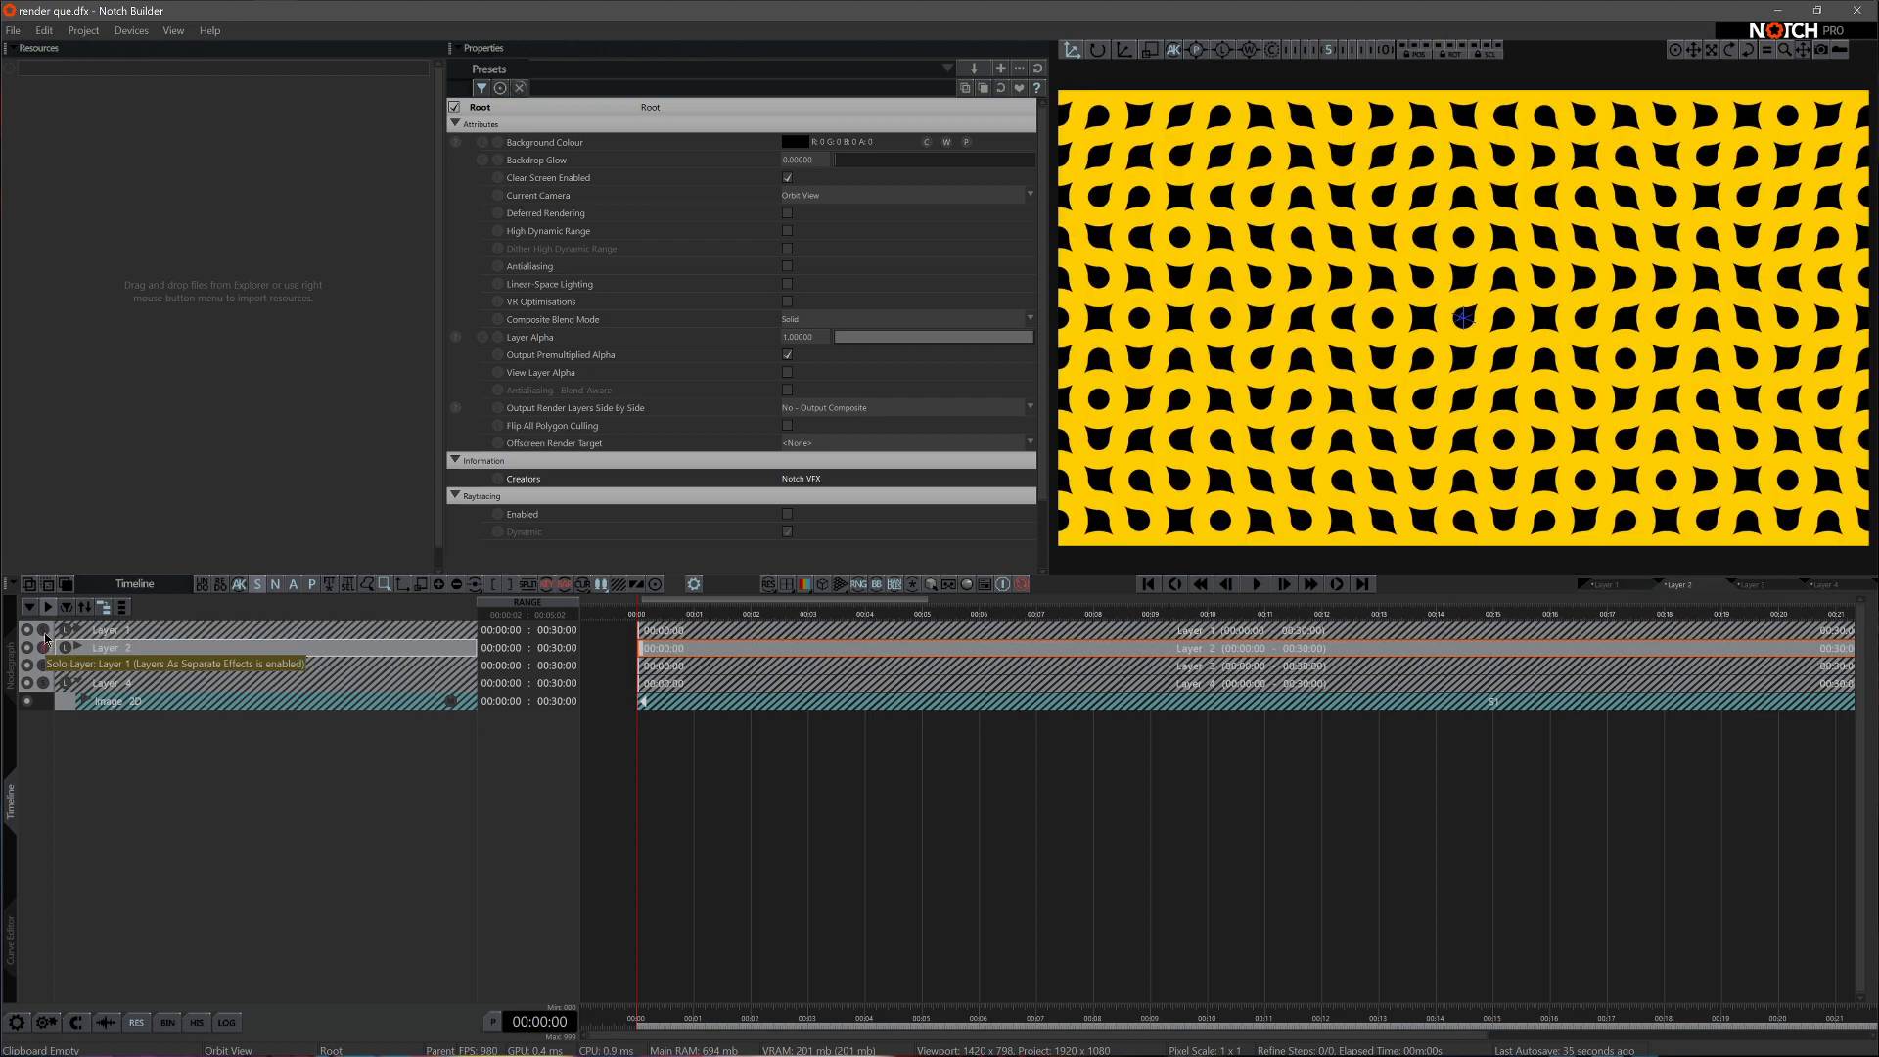
- Activate Layer 1 and review its export settings (QuickTime GPU, Hap, 1920×1080) without exporting
{"action": "left_click", "coordinate": [39, 628]}
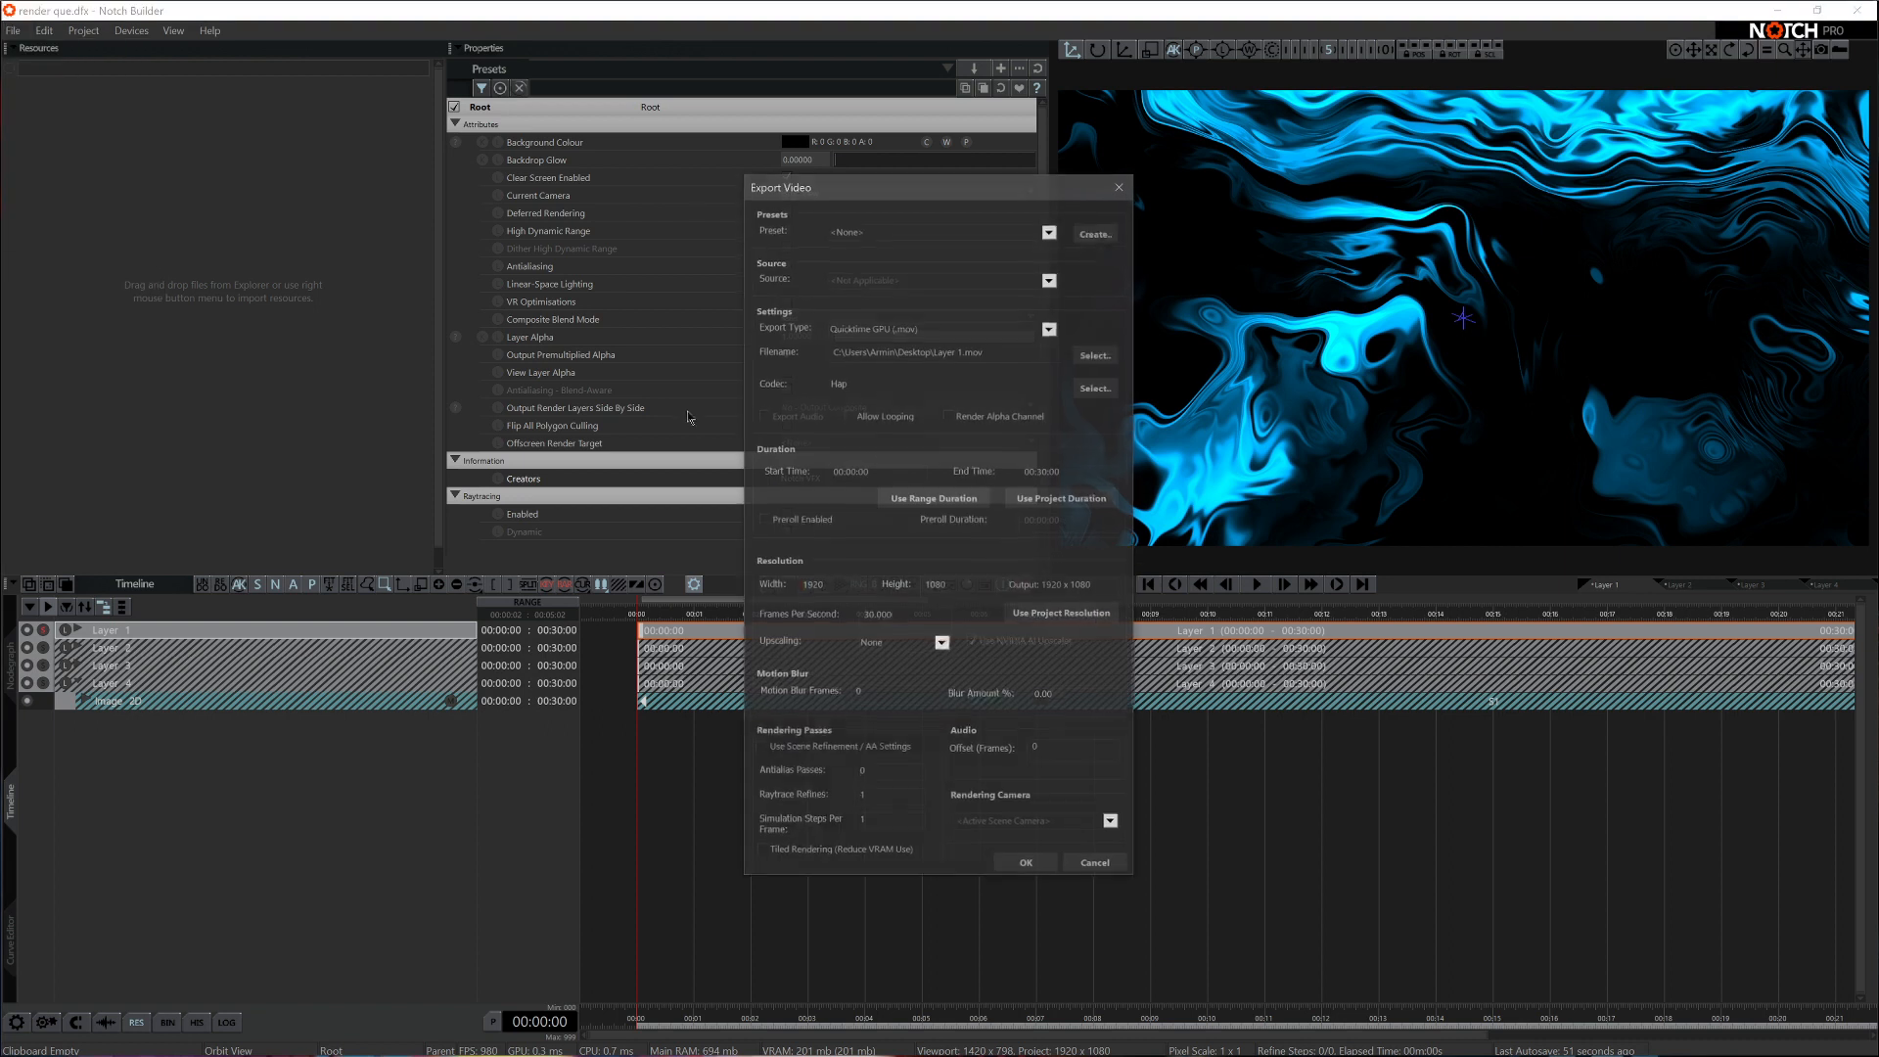
{"action": "key", "text": "Ctrl-Shift-M"}
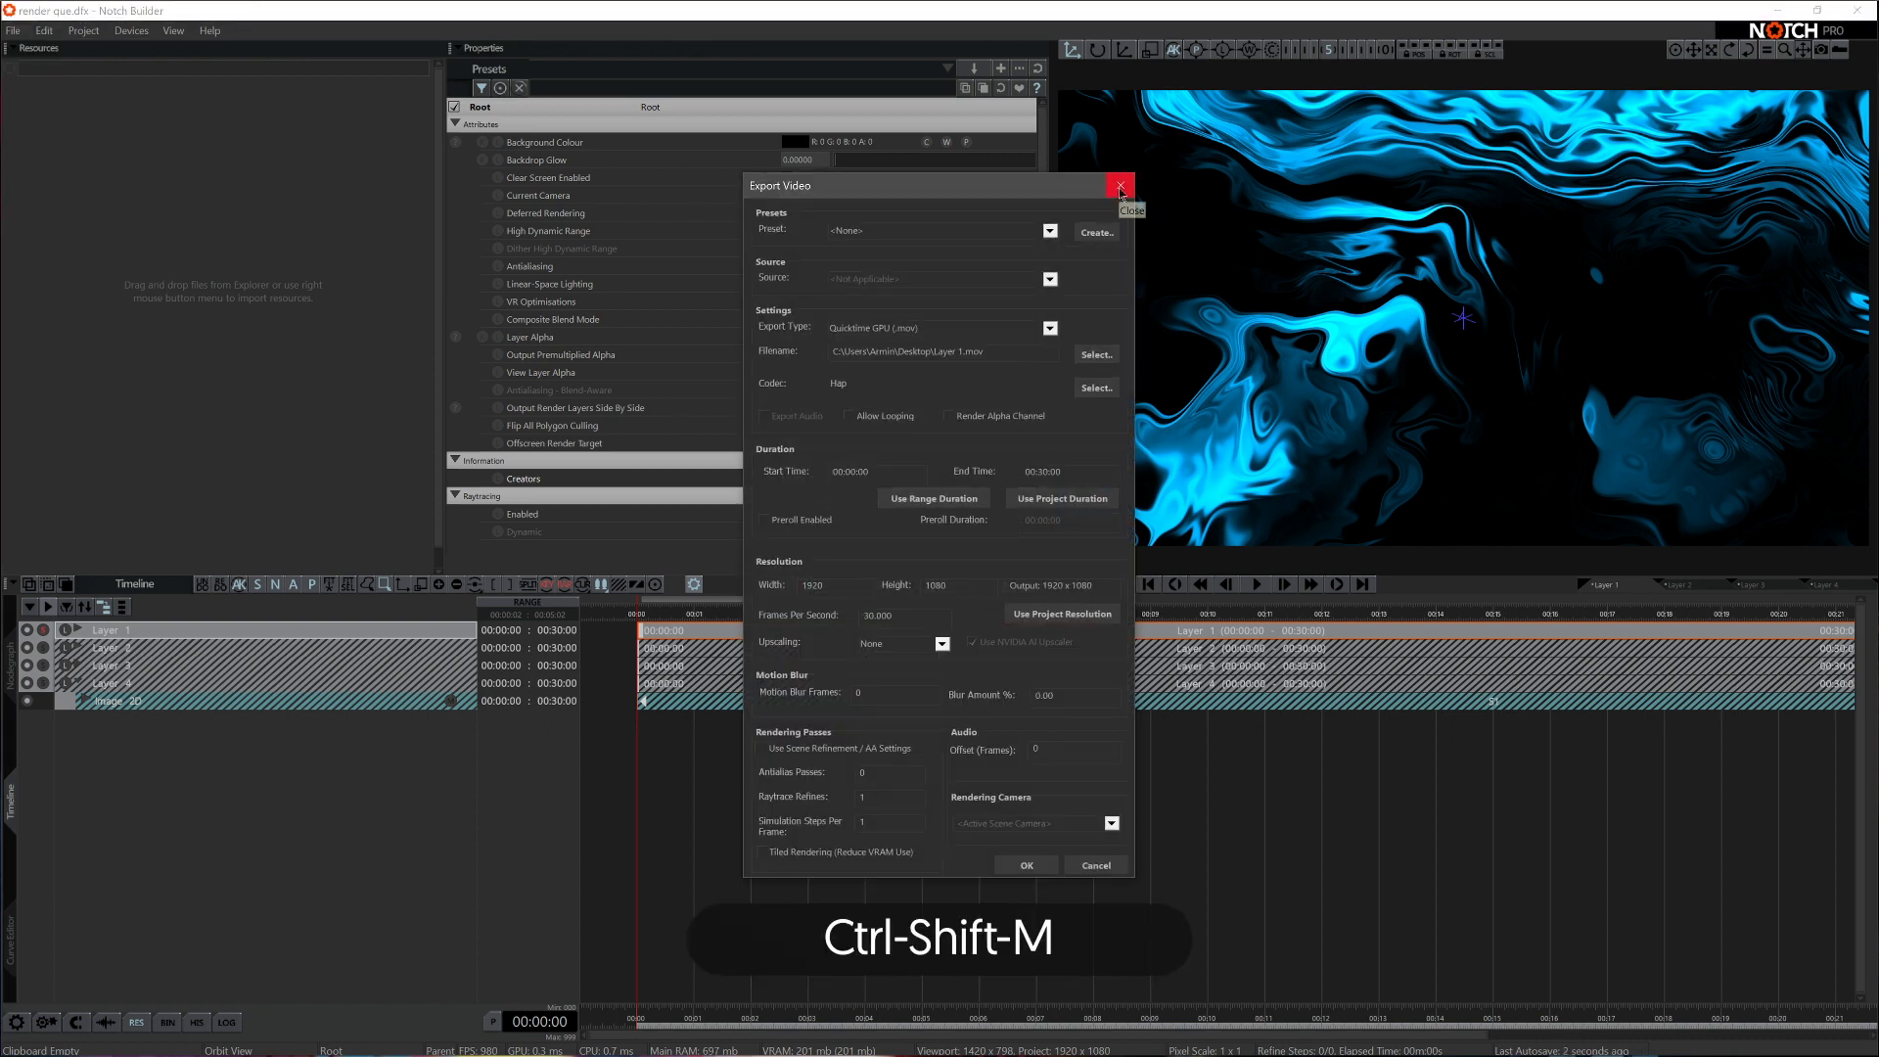
{"action": "left_click", "coordinate": [1120, 186]}
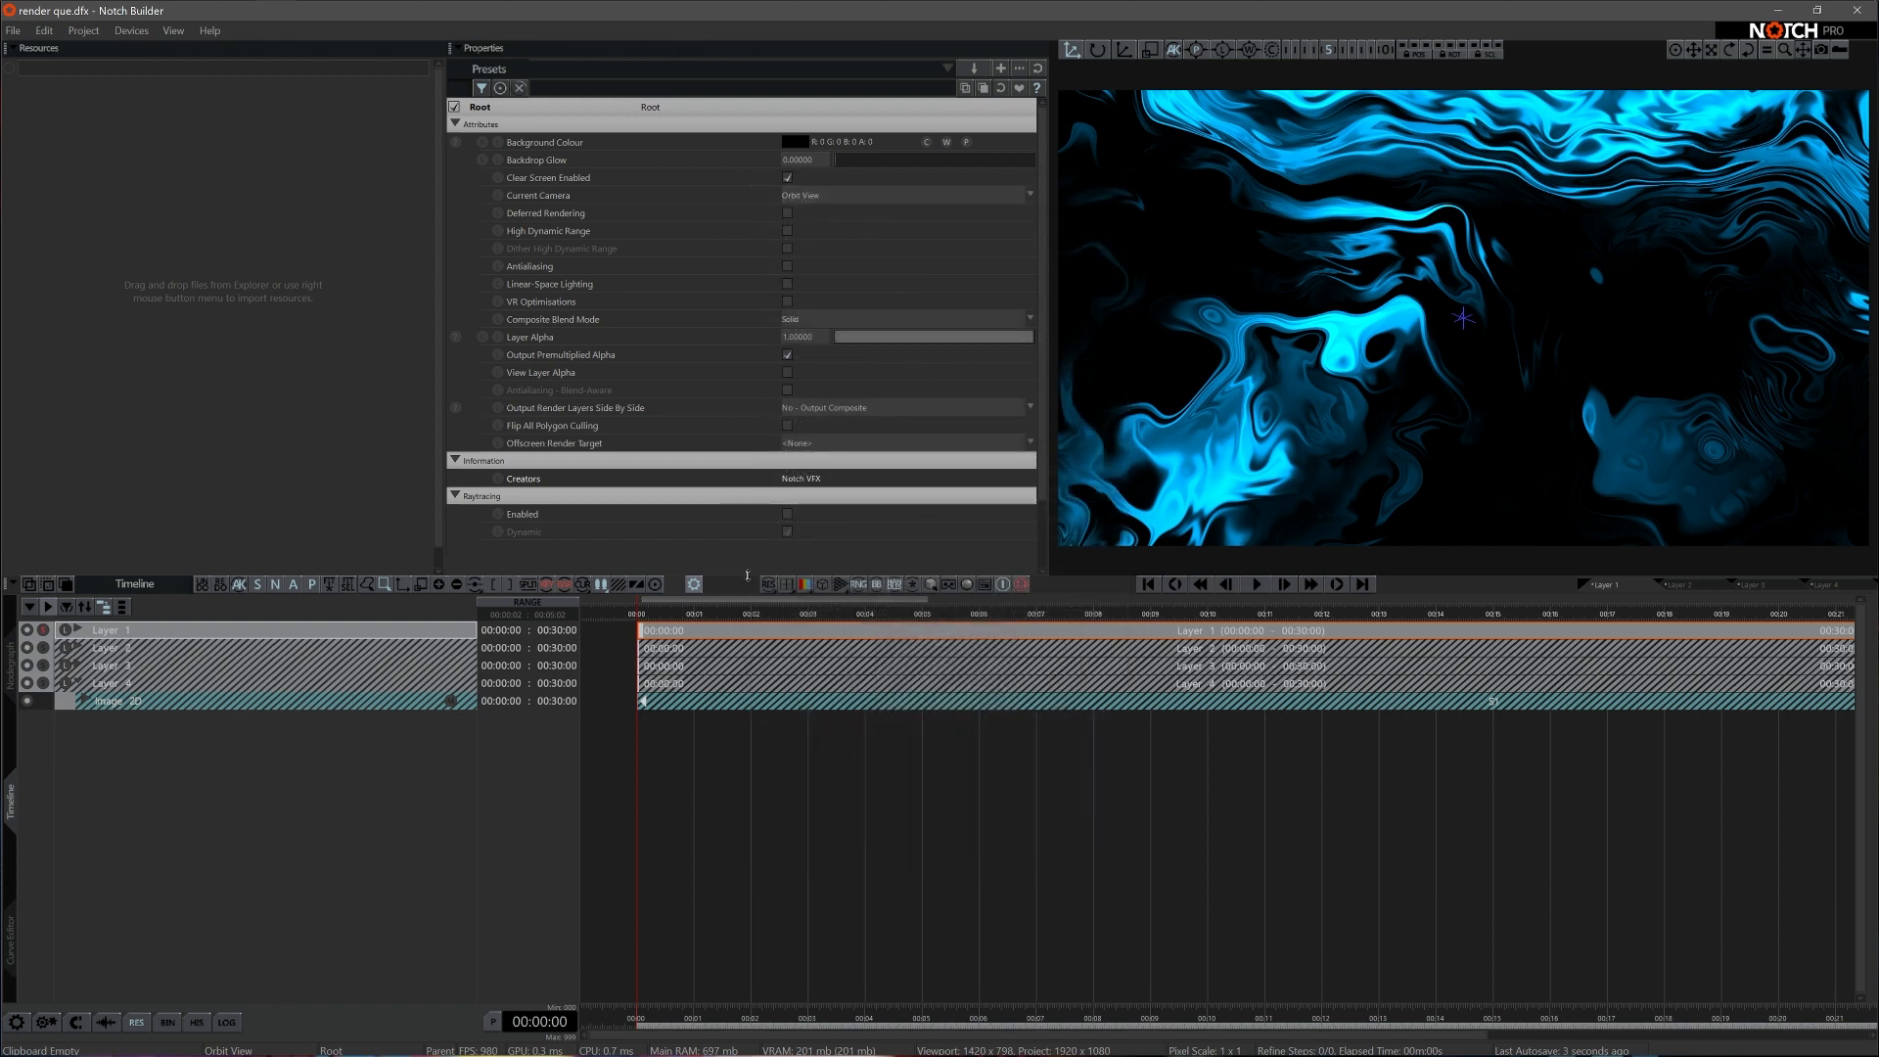
{"action": "mouse_move", "coordinate": [744, 576]}
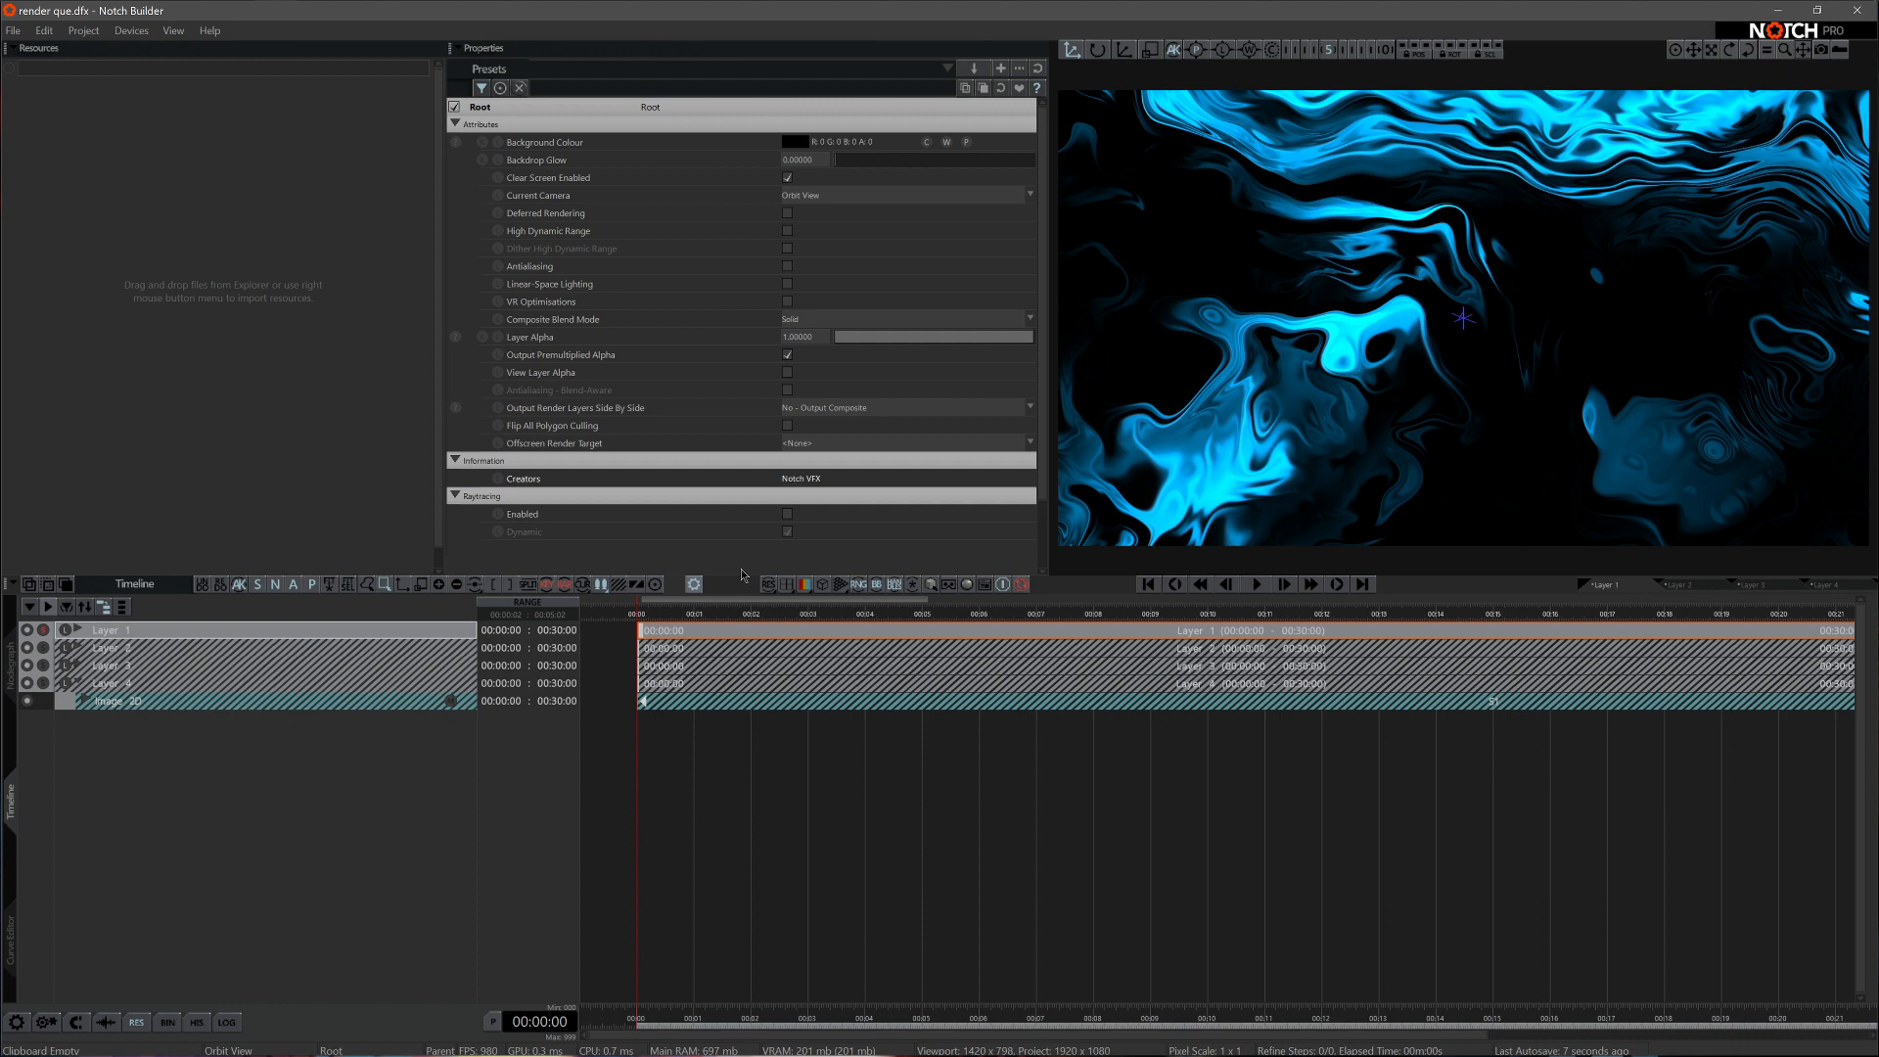
{"action": "mouse_move", "coordinate": [585, 533]}
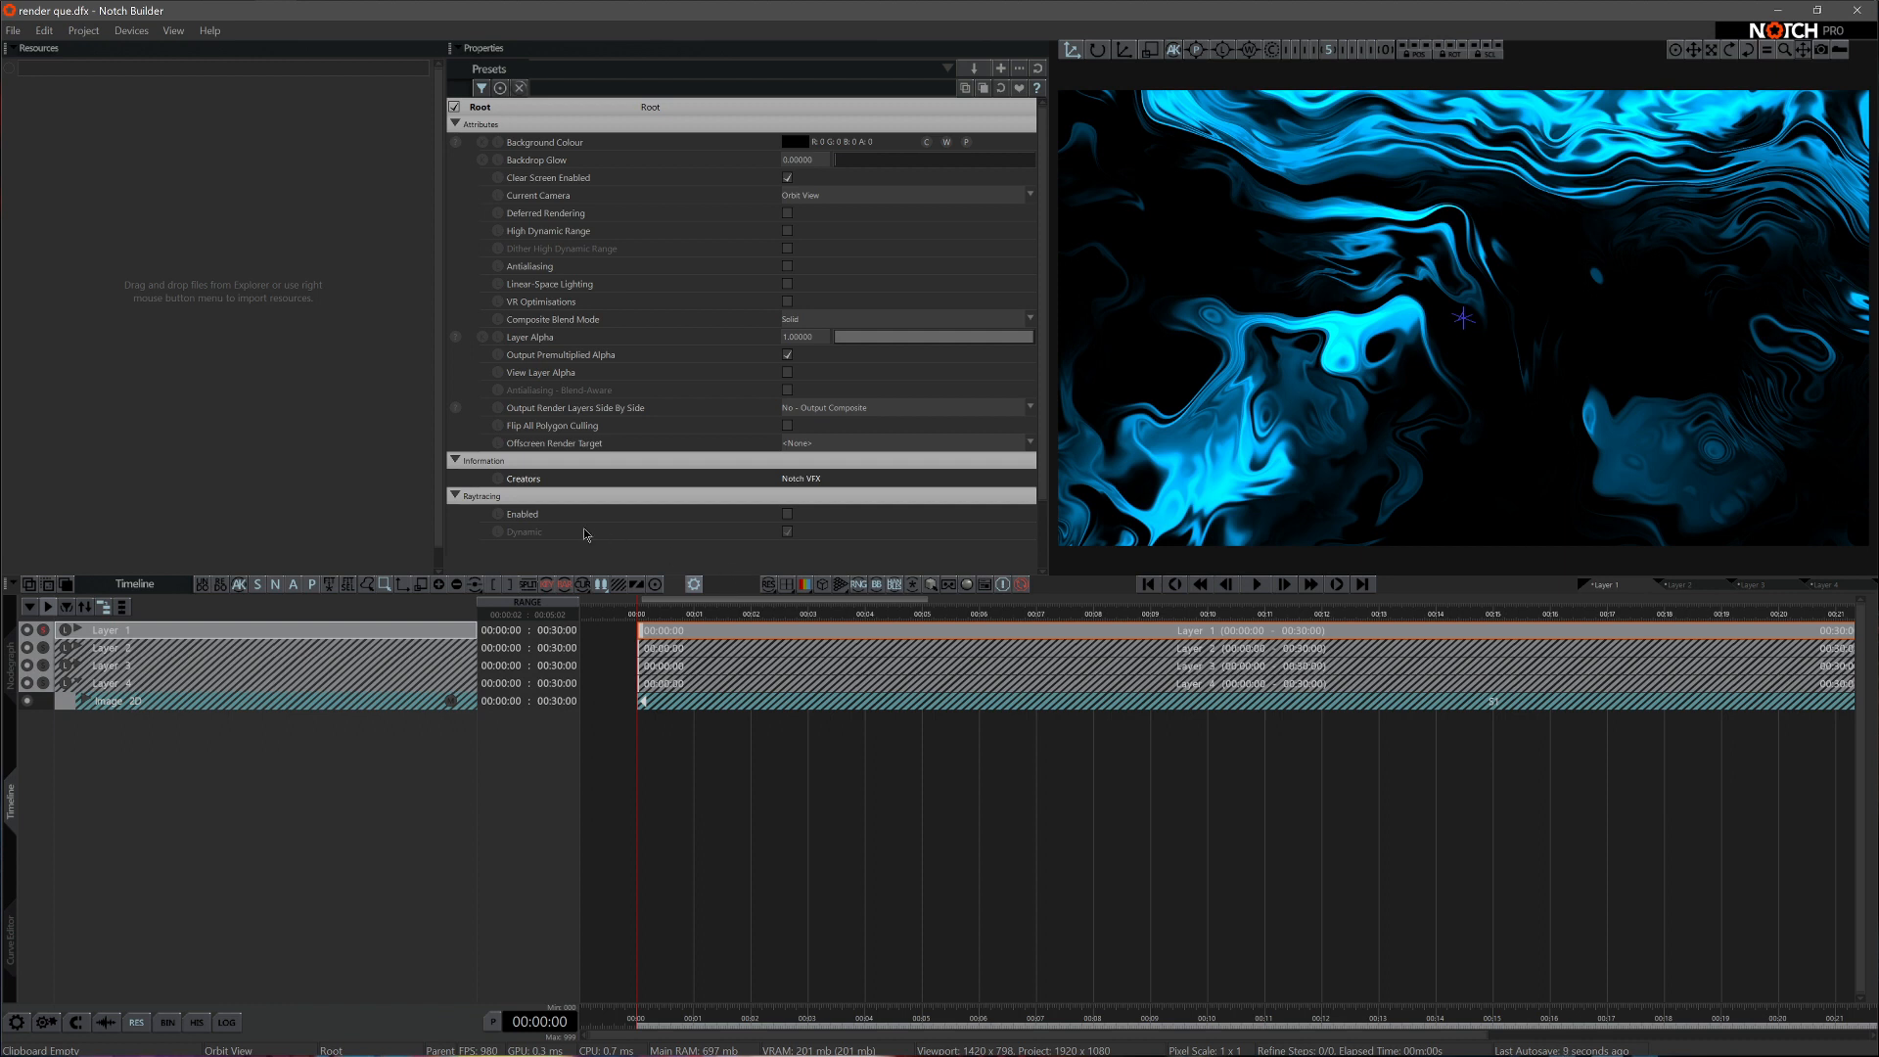
{"action": "mouse_move", "coordinate": [491, 460]}
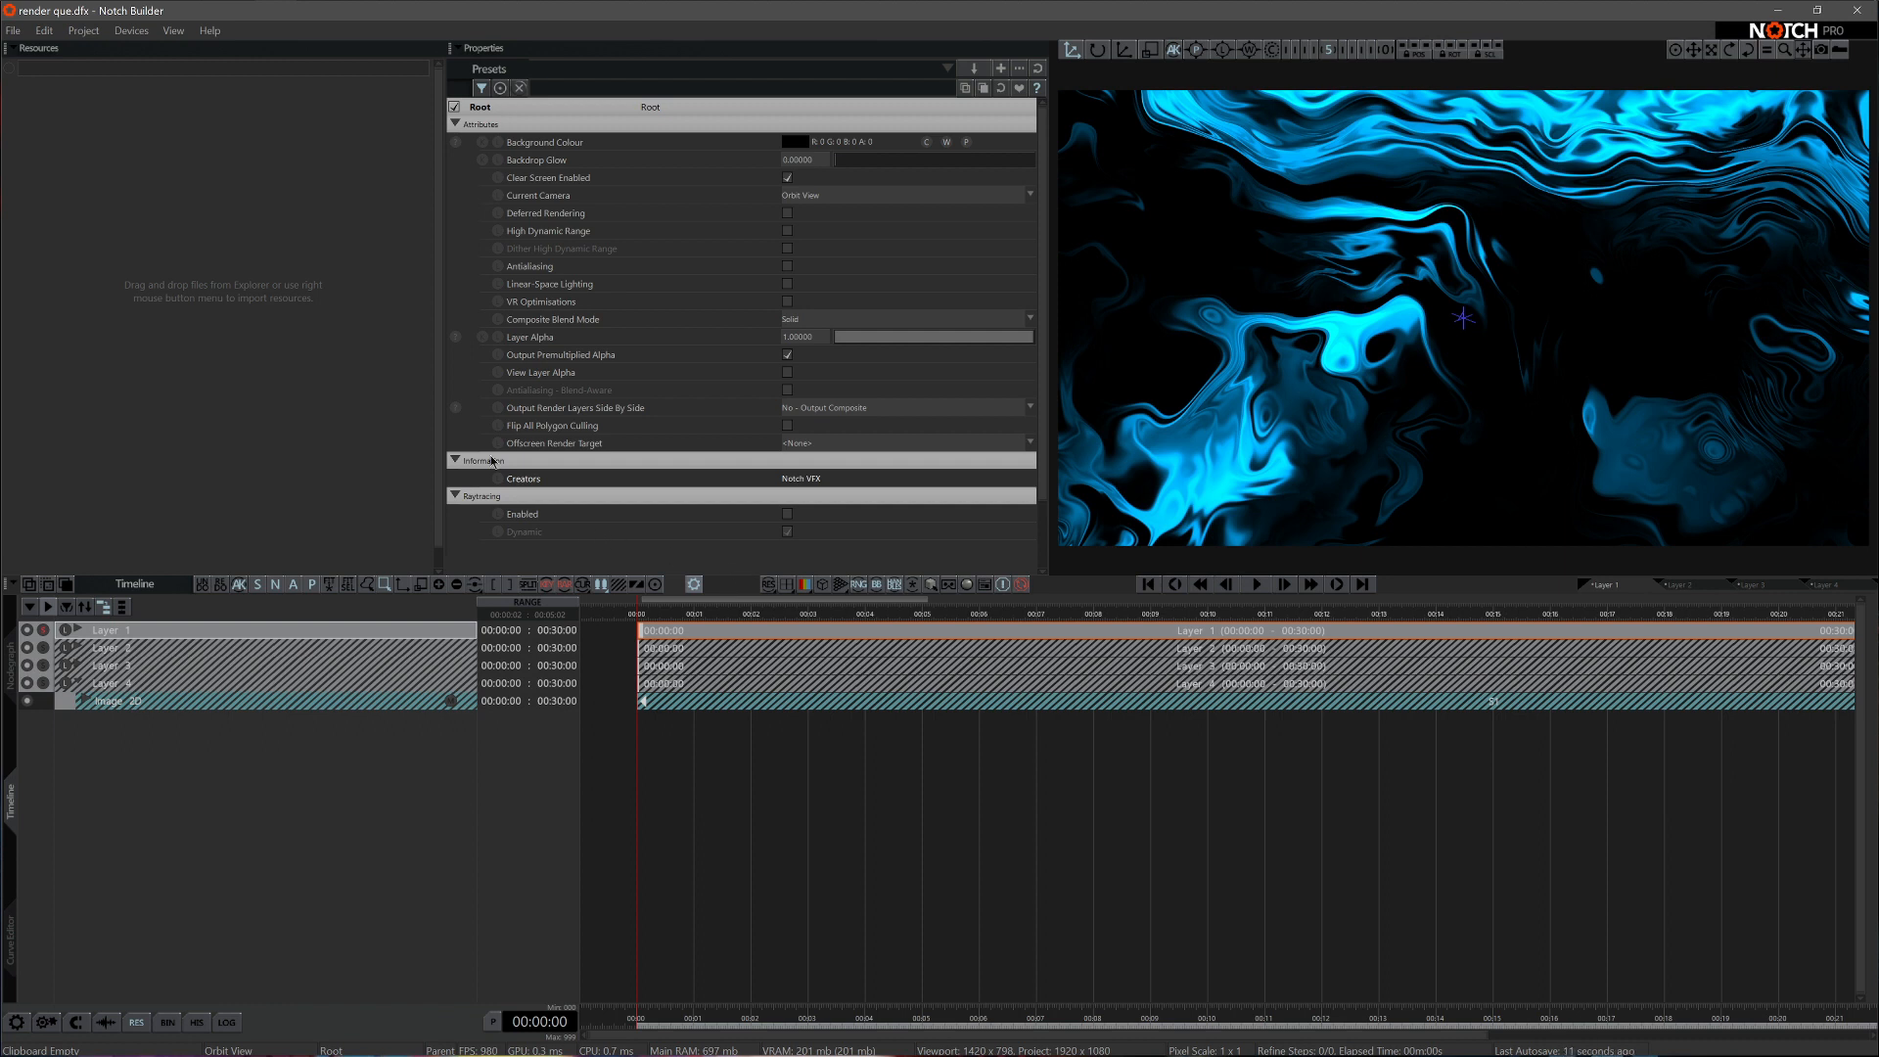
- Show the View menu's list of editor windows, including the Render Queue
{"action": "left_click", "coordinate": [173, 29]}
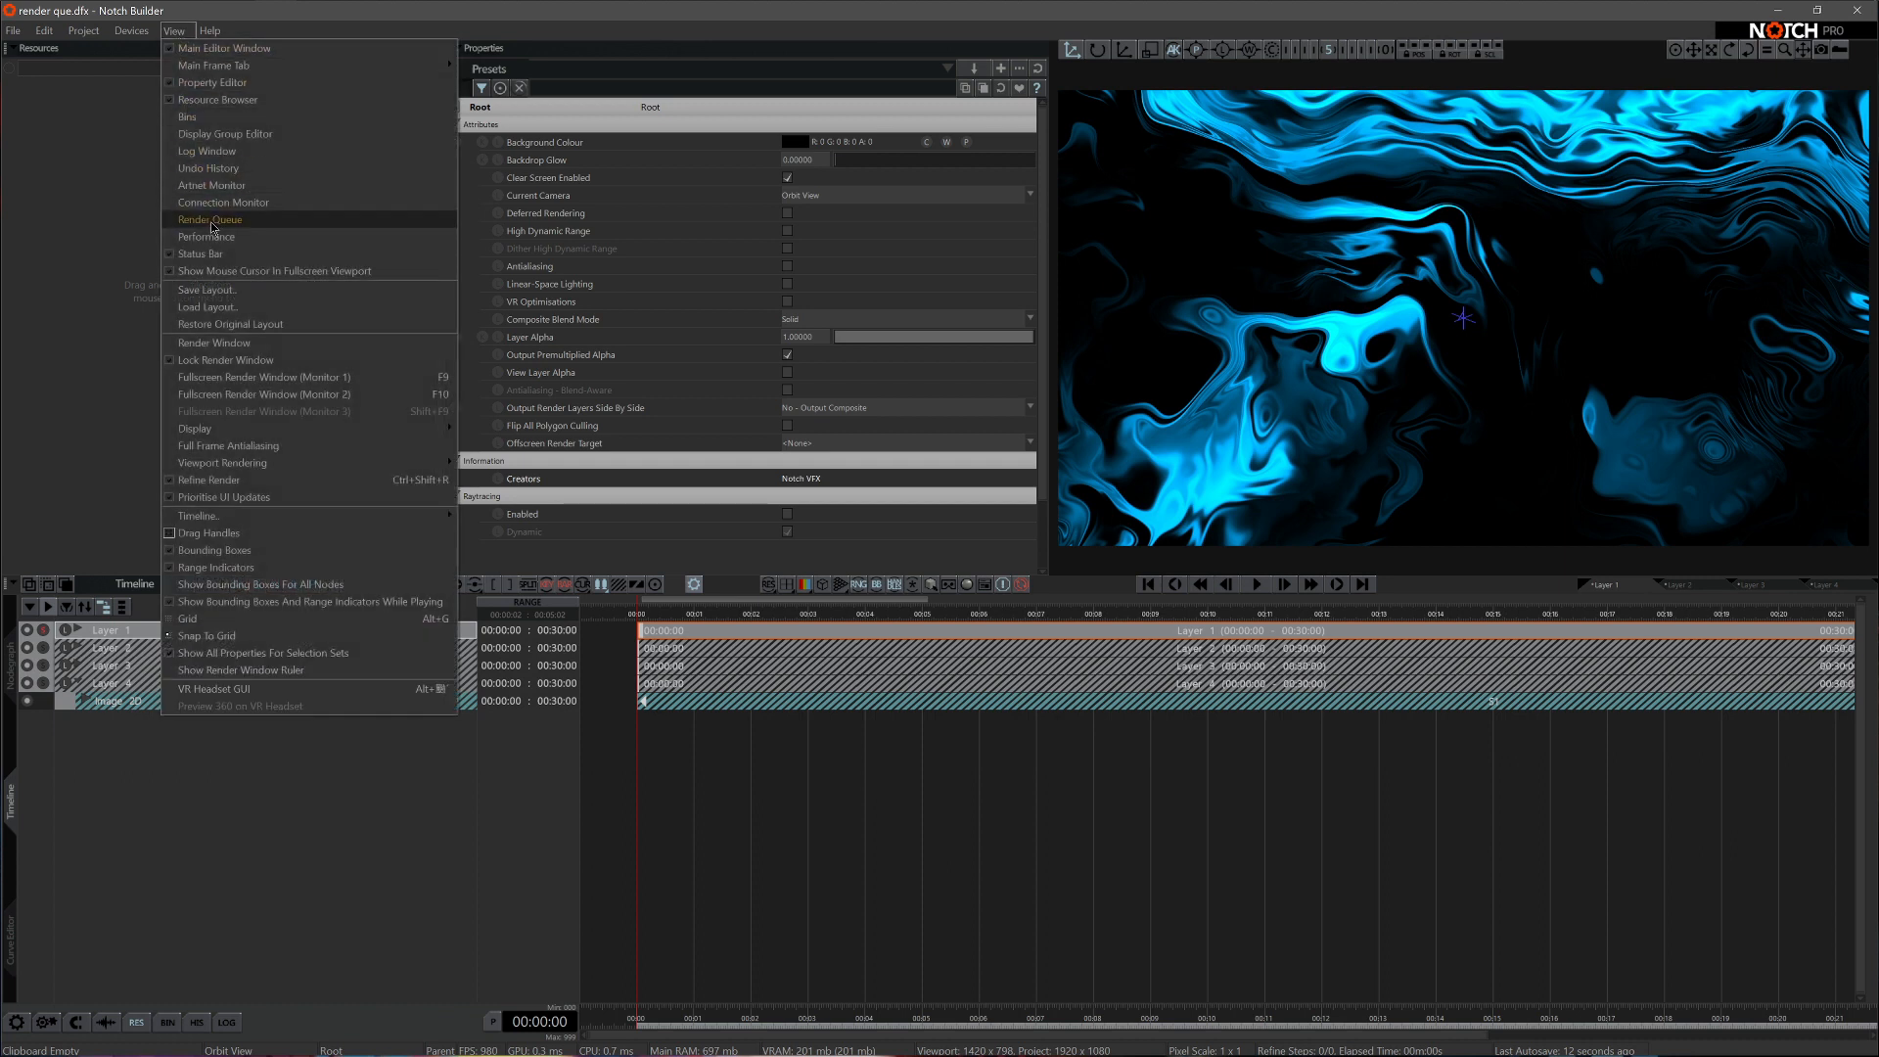
- Show the Render Queue and bring up the queued Layer 1 job's export settings
{"action": "left_click", "coordinate": [210, 219]}
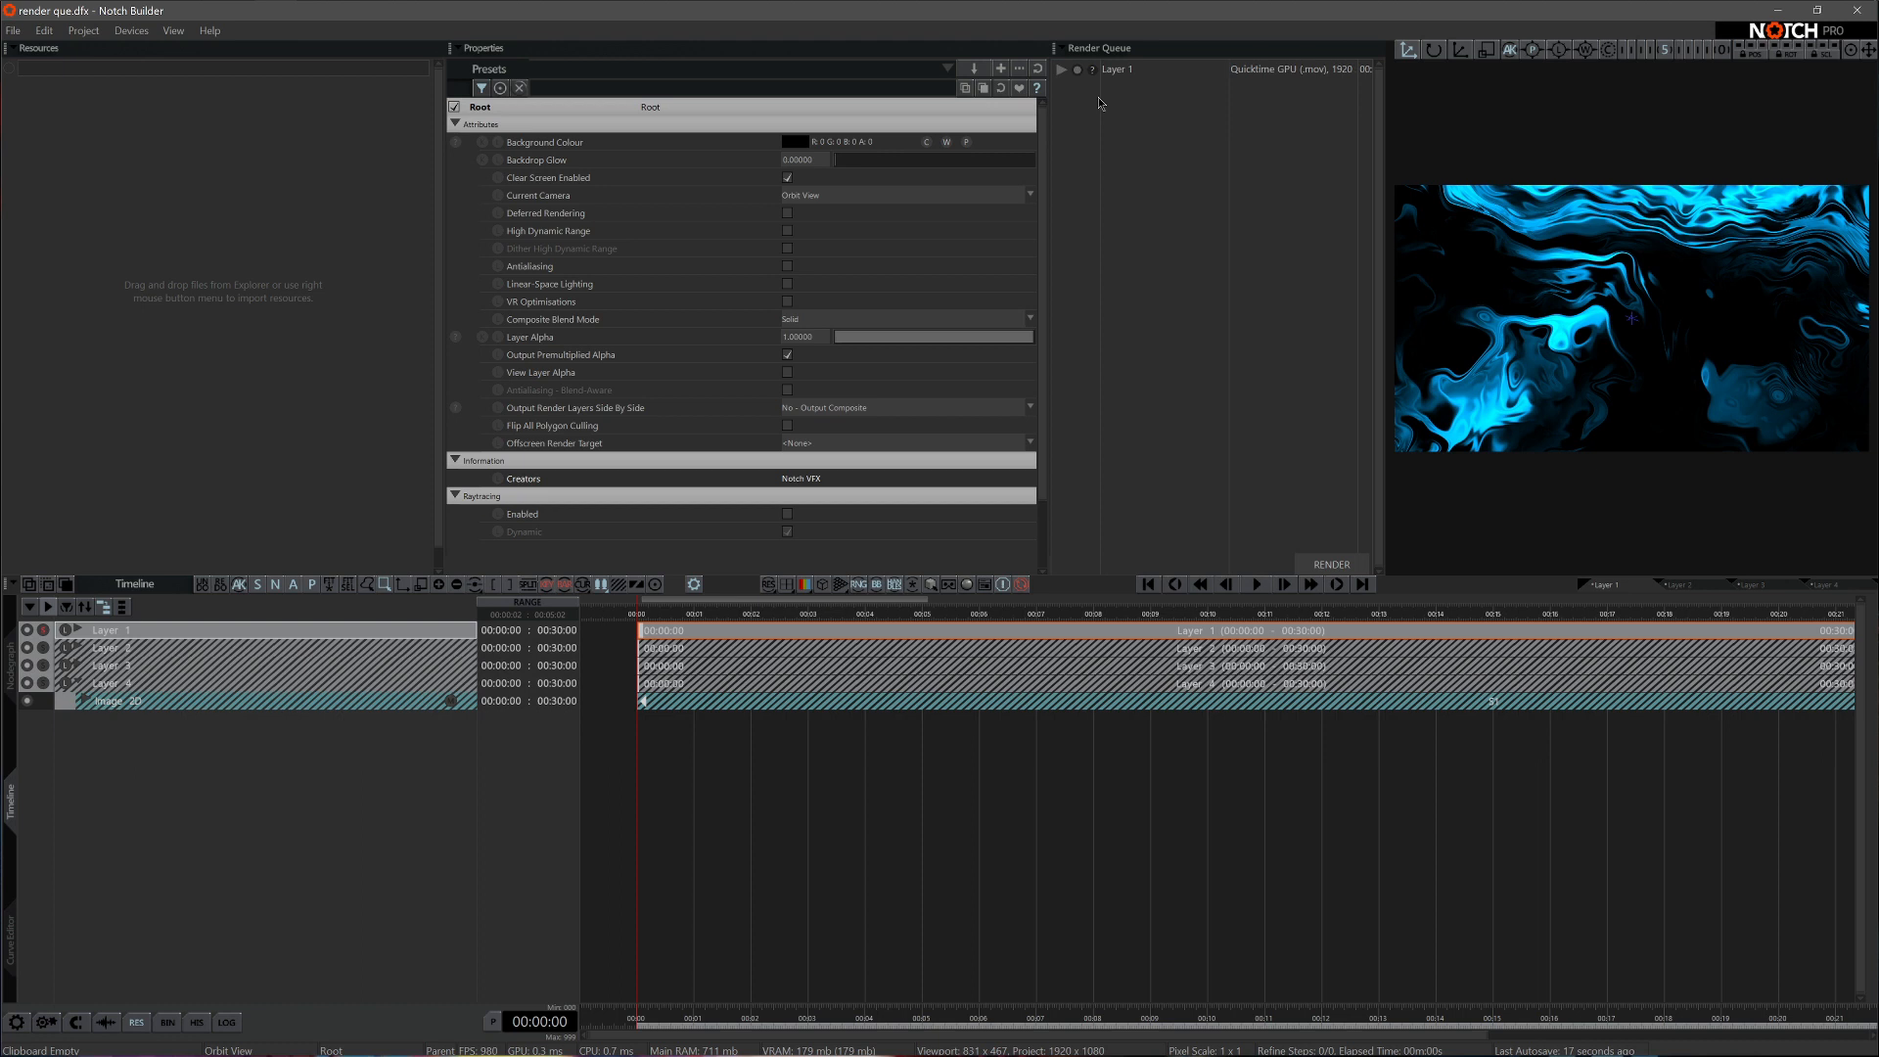
{"action": "left_click", "coordinate": [1331, 564]}
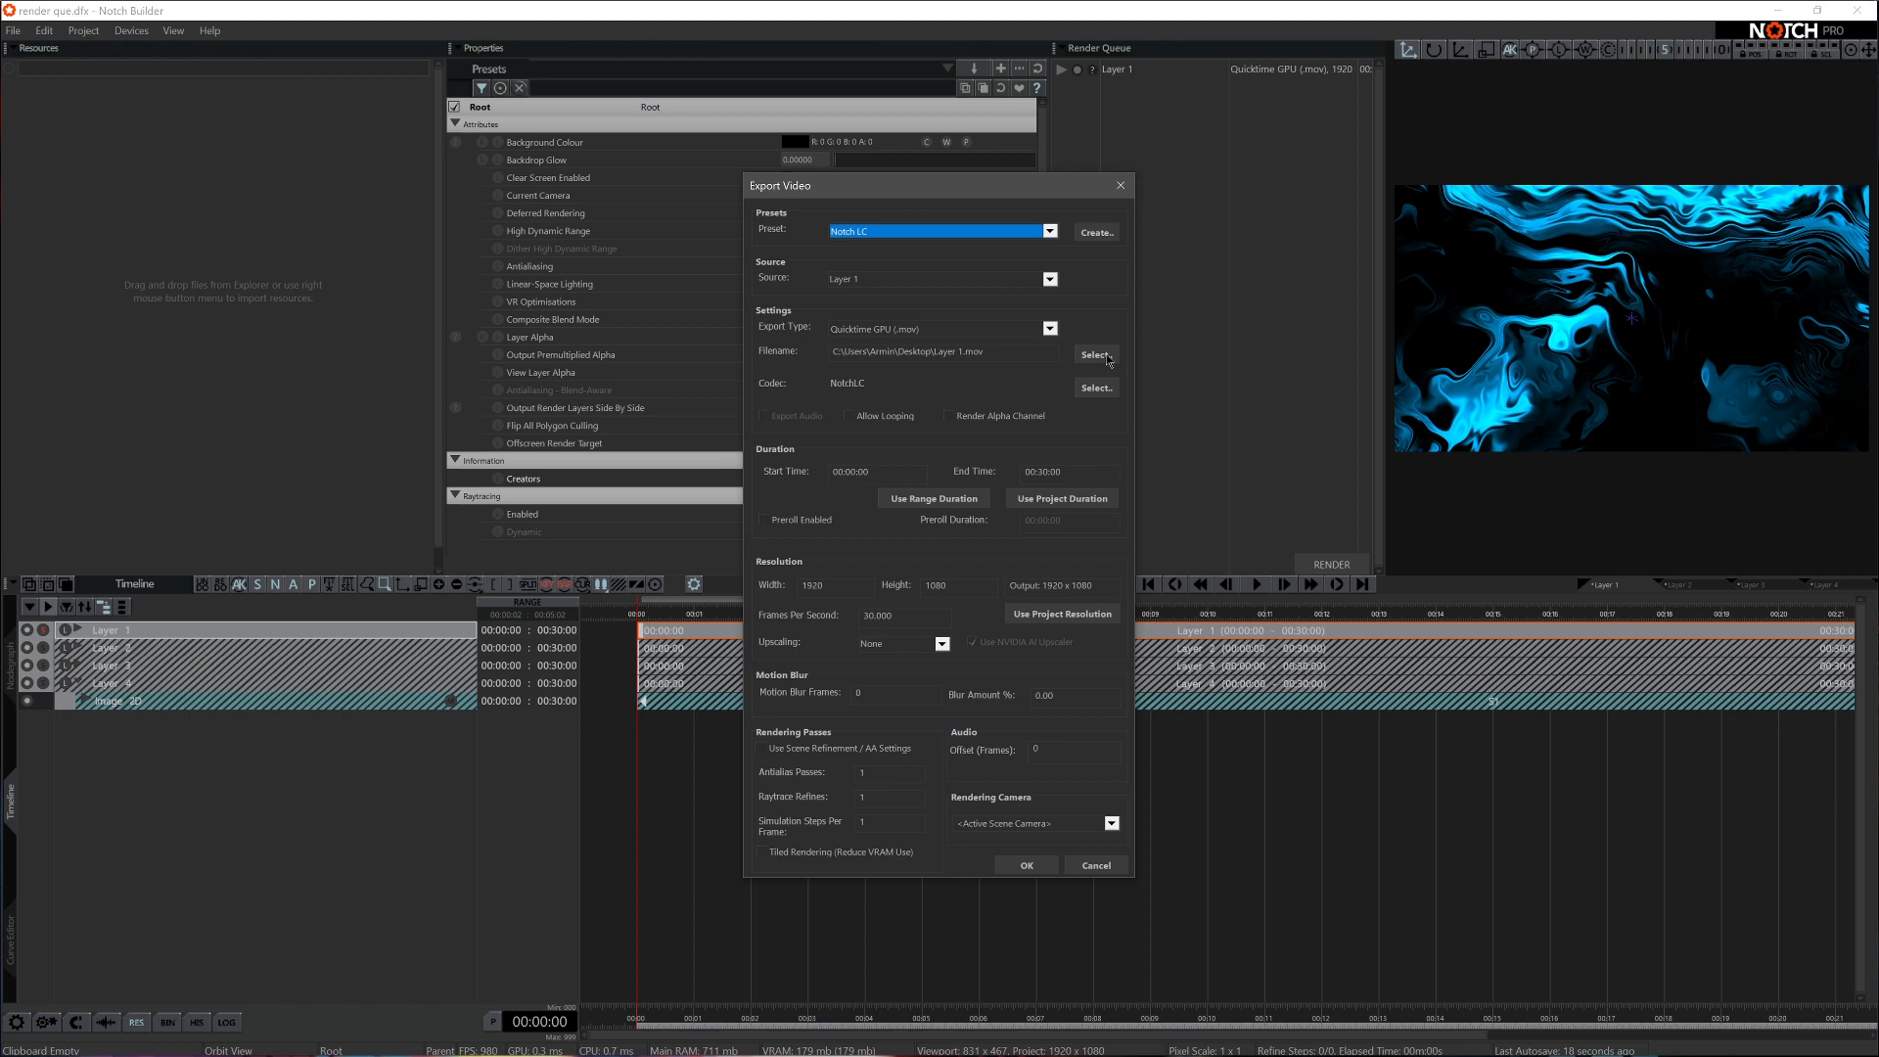
- Save Layer 1's export to the Desktop as Layer 1.mov
{"action": "left_click", "coordinate": [1095, 355]}
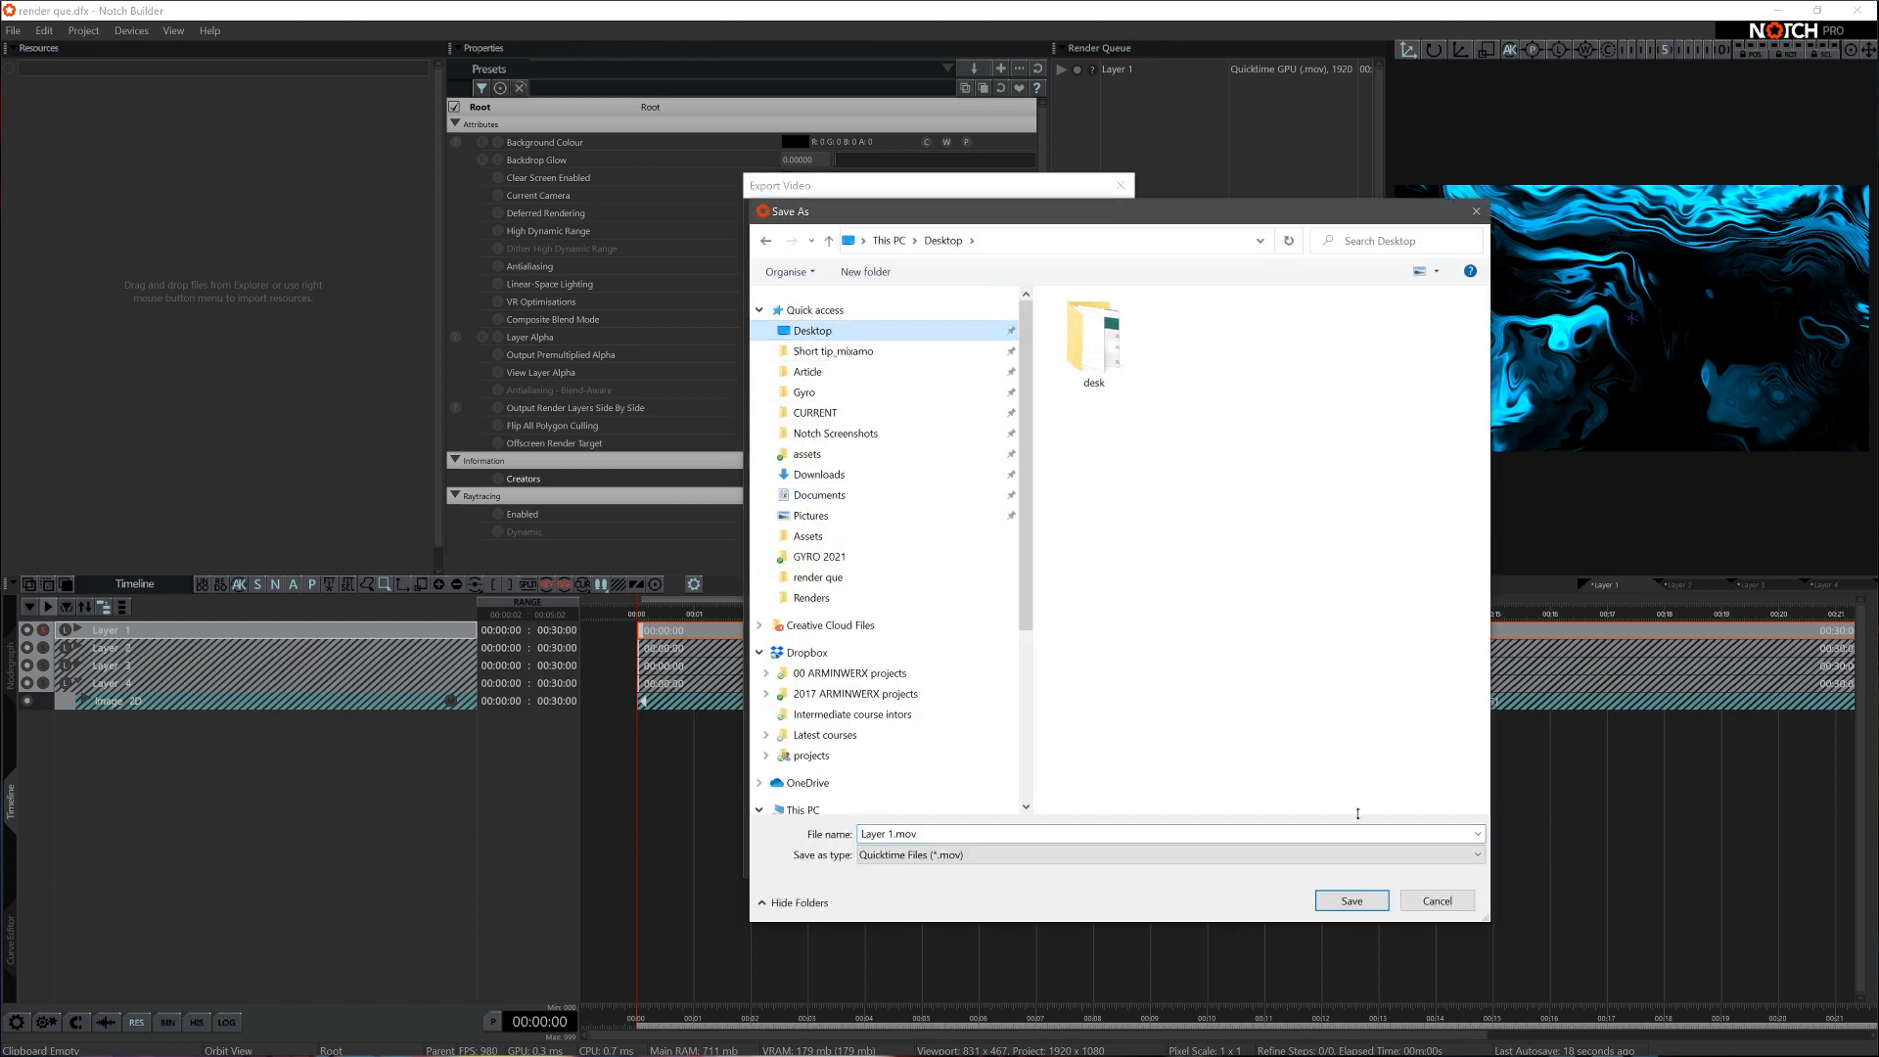
{"action": "left_click", "coordinate": [1349, 900]}
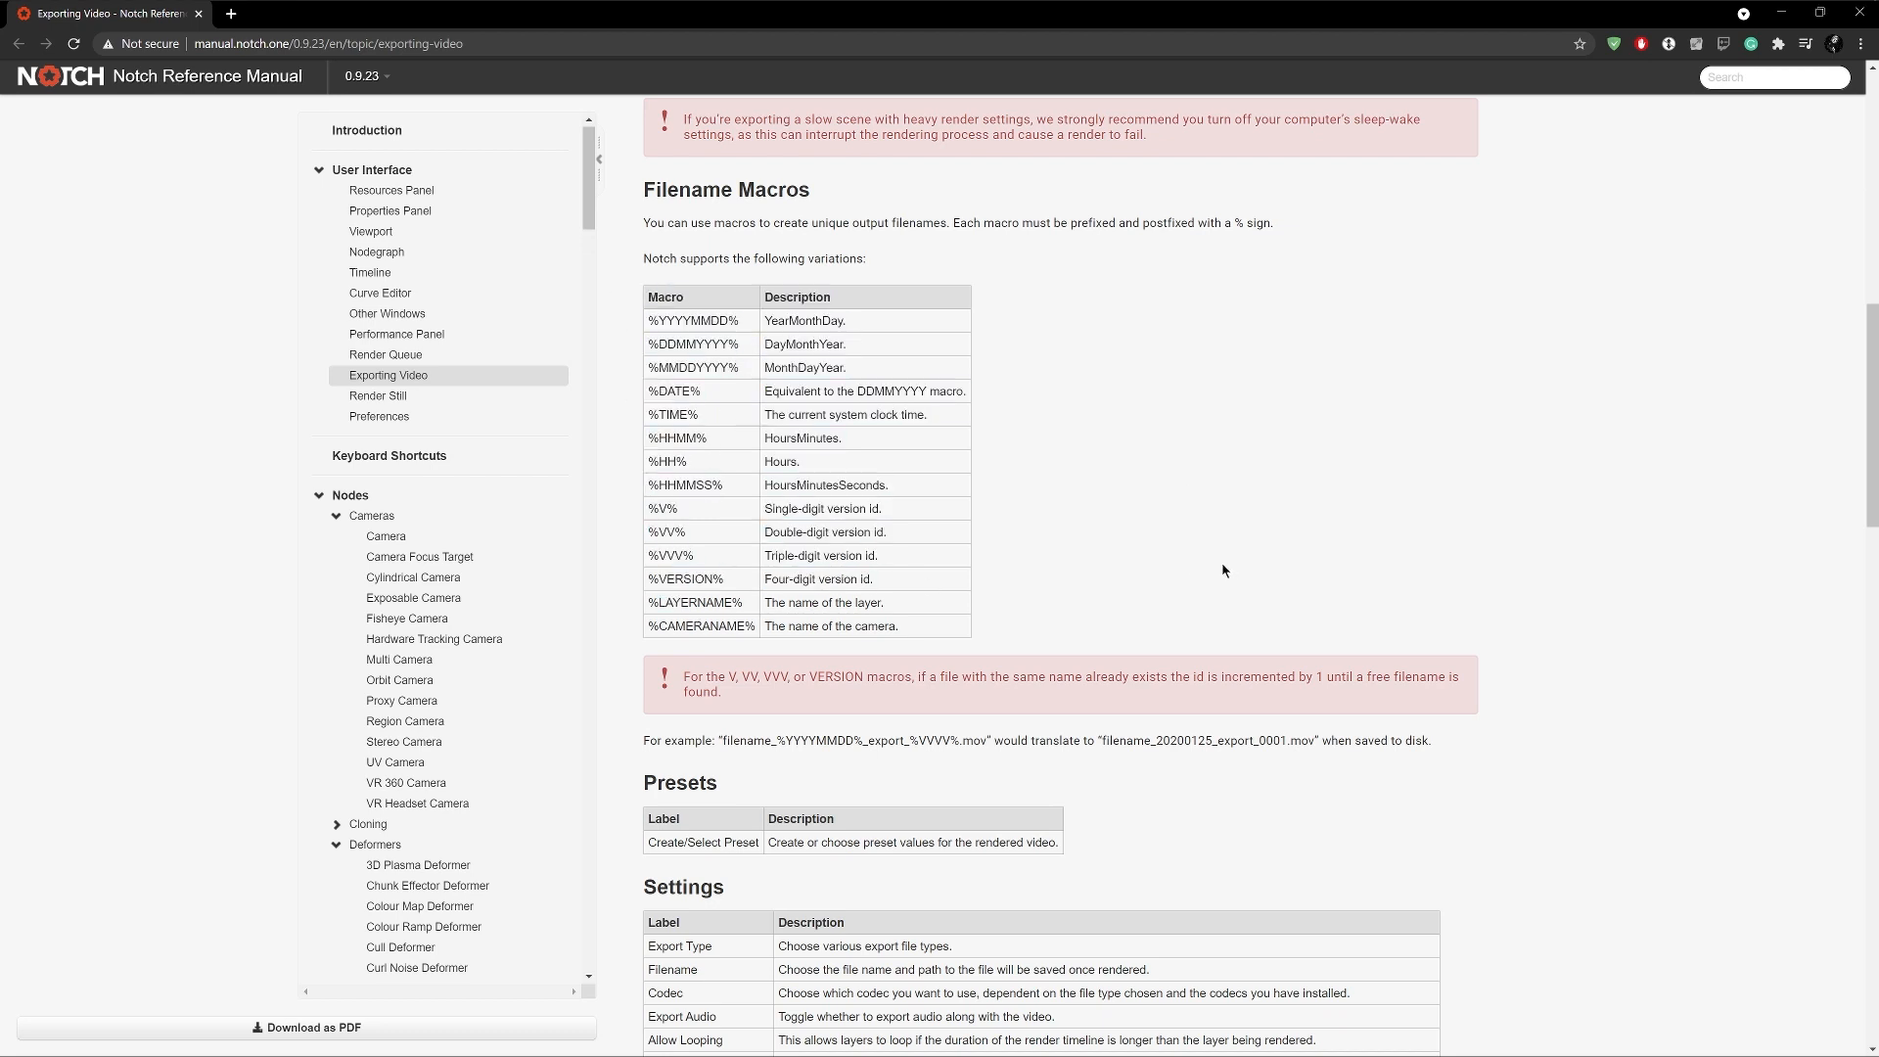
{"action": "mouse_move", "coordinate": [1144, 591]}
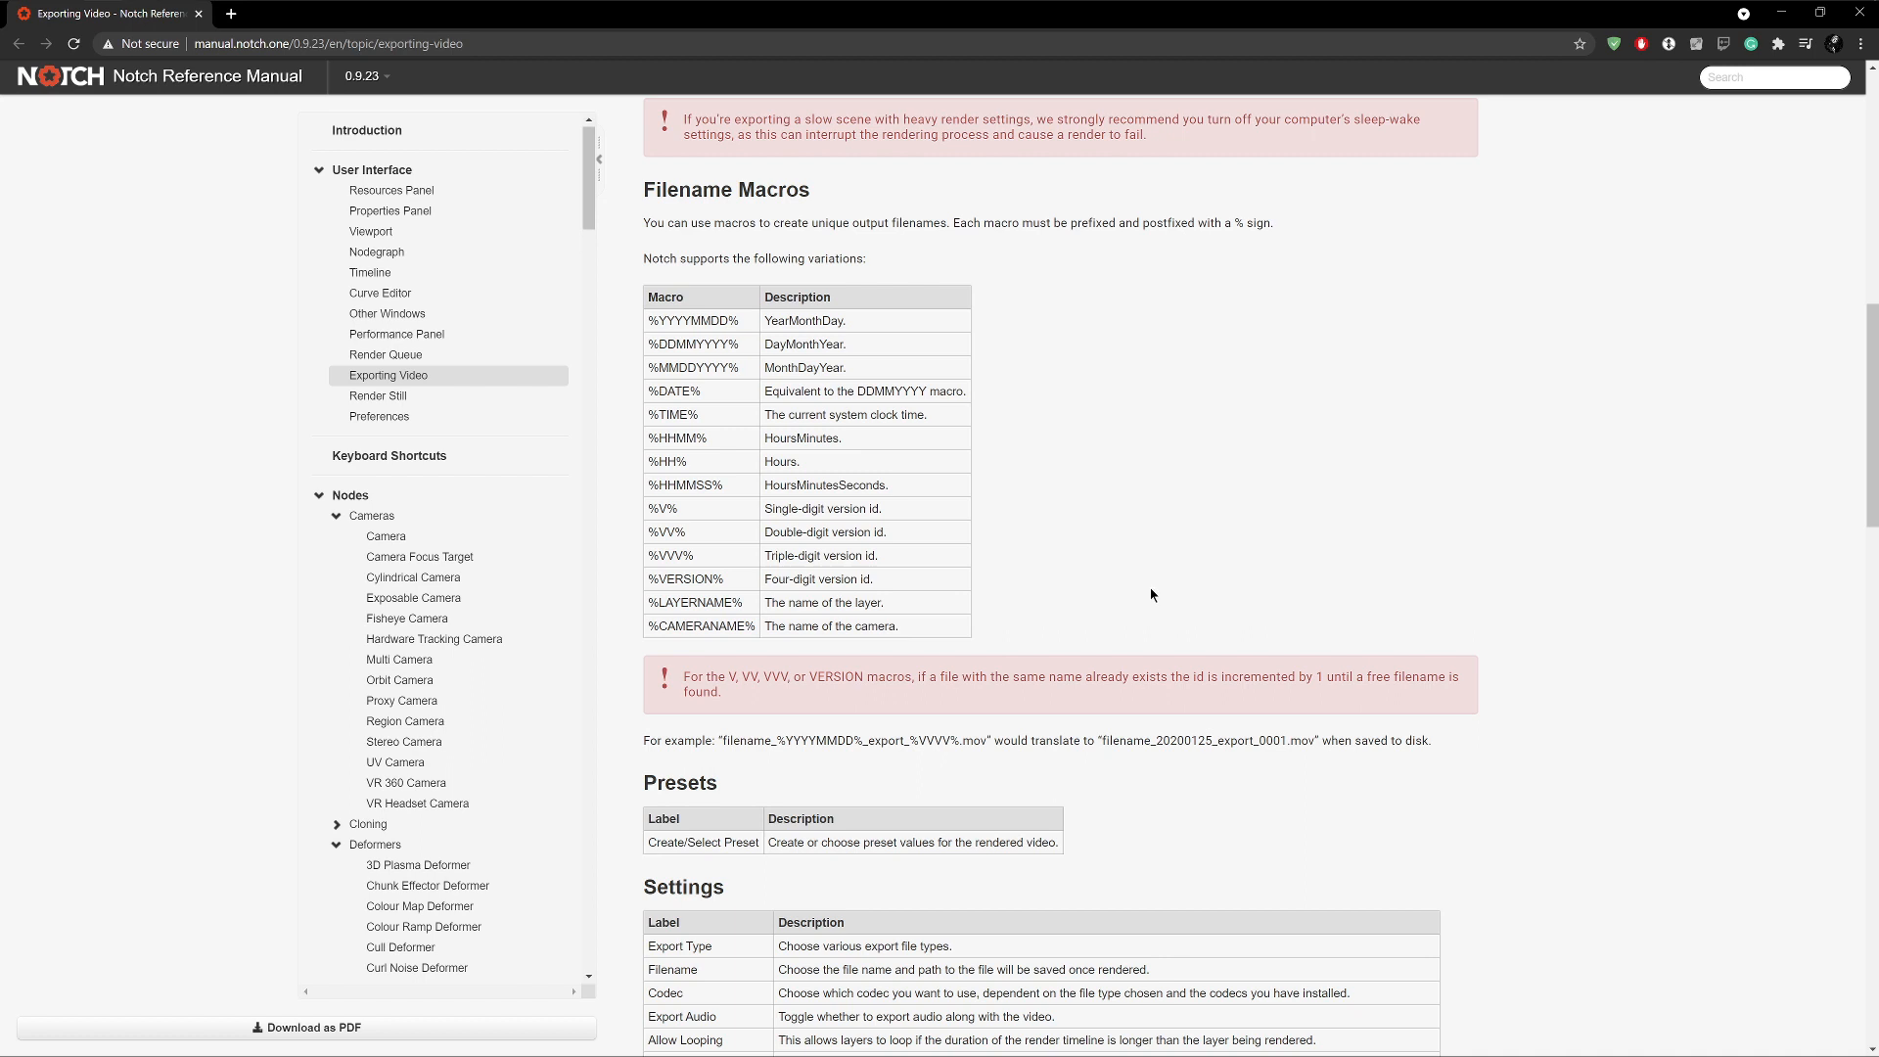
{"action": "mouse_move", "coordinate": [579, 264]}
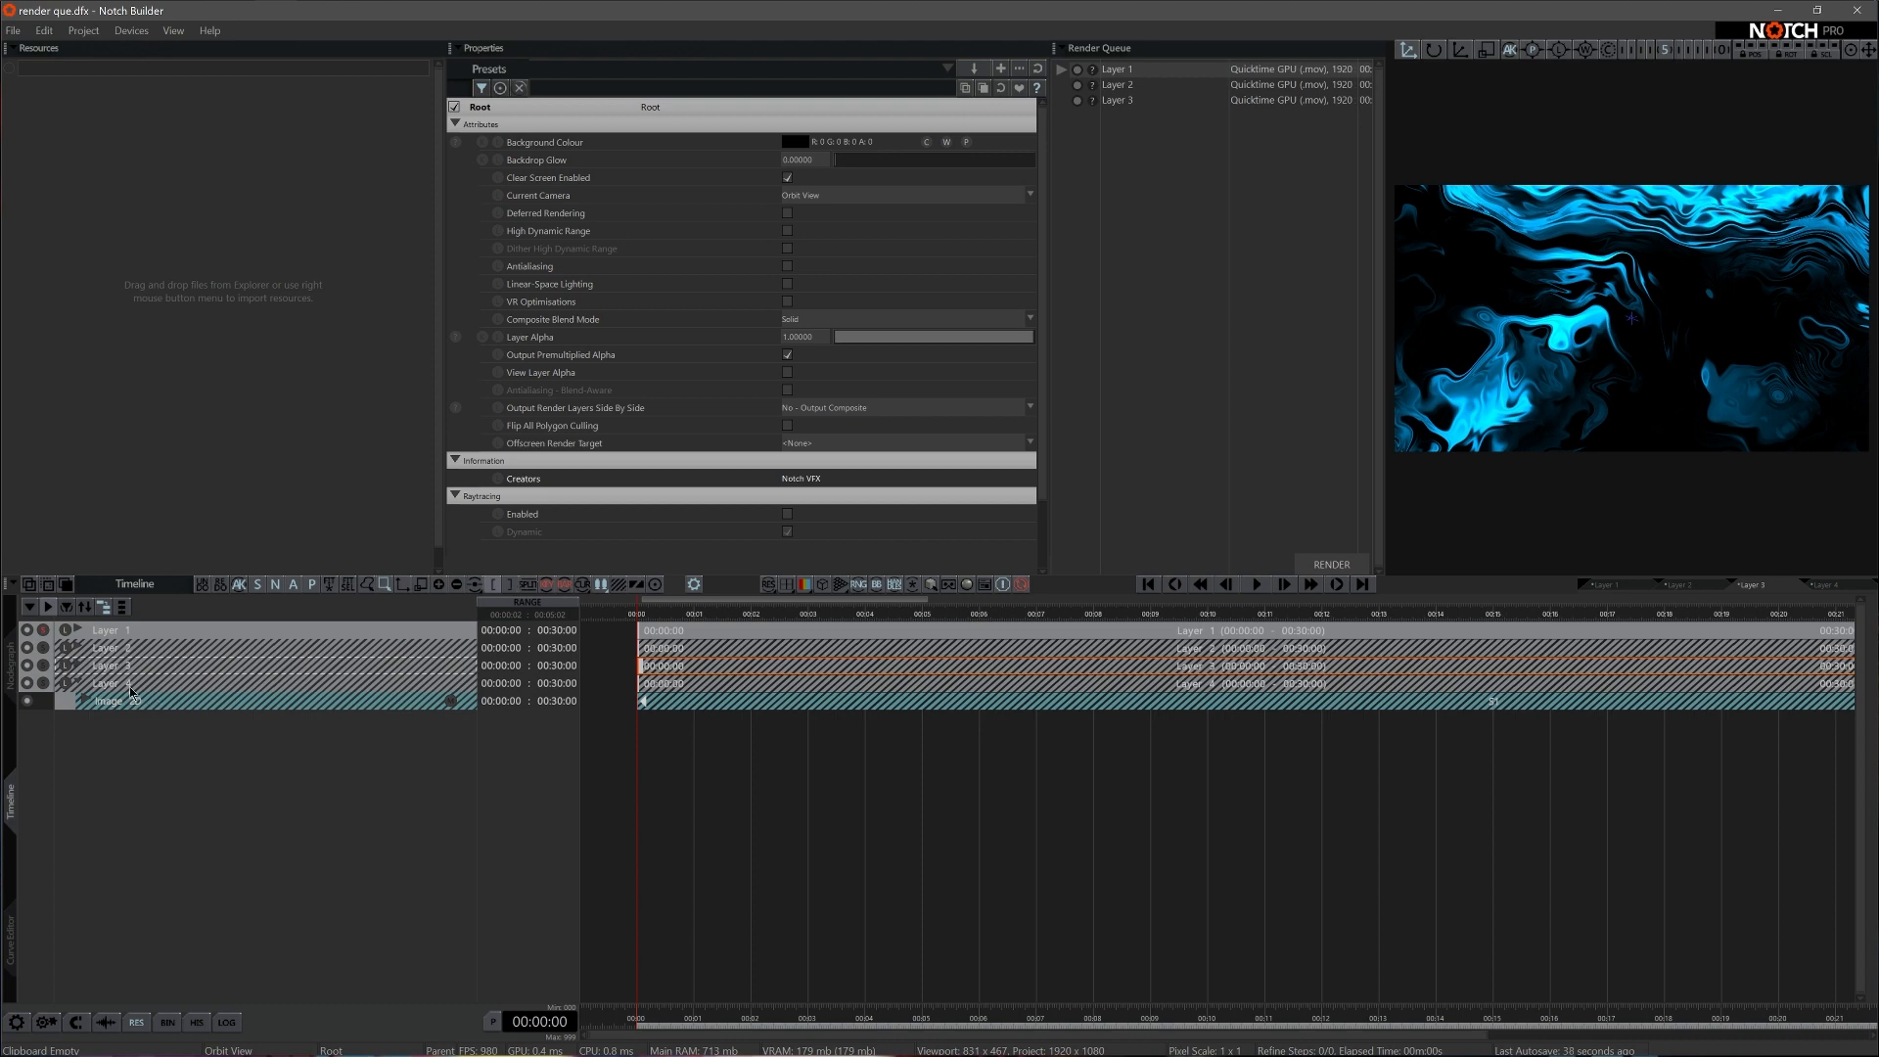
- Start rendering the queued Layers 1–4, writing Layer 1.mov to the Desktop
{"action": "left_click", "coordinate": [1329, 564]}
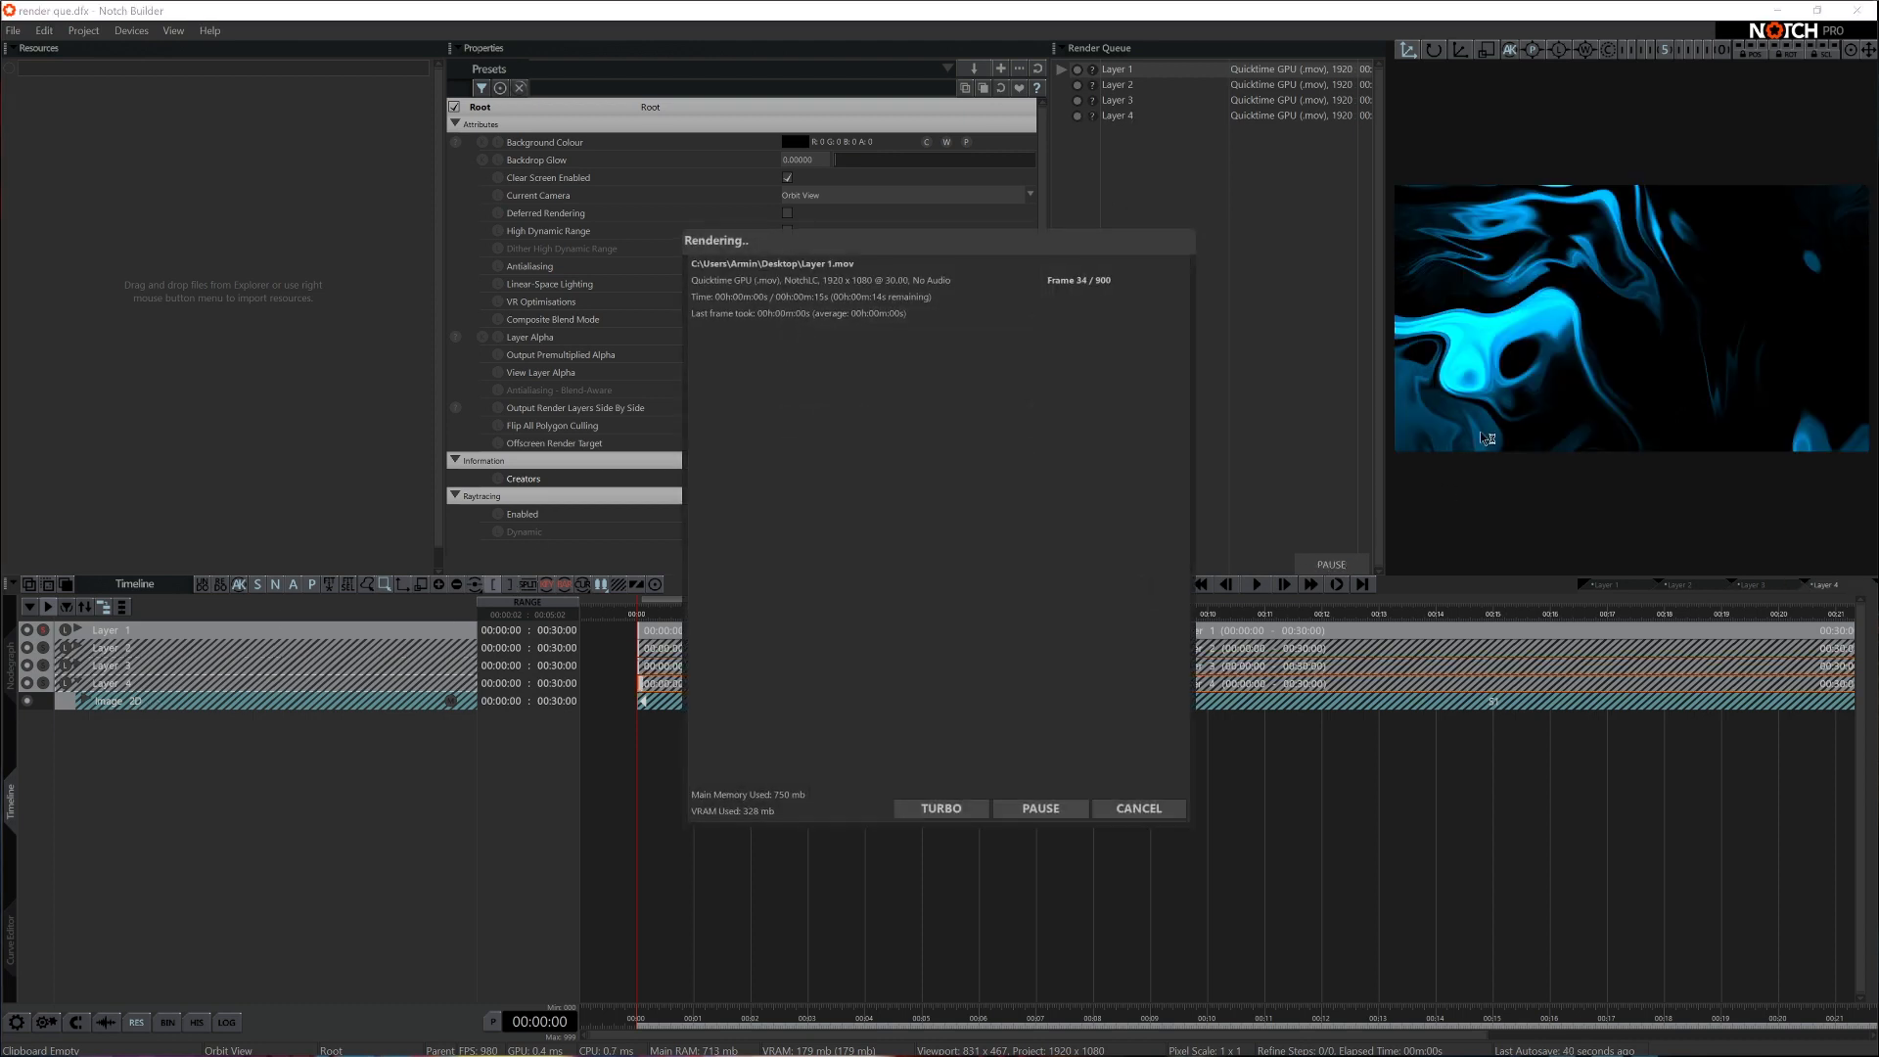